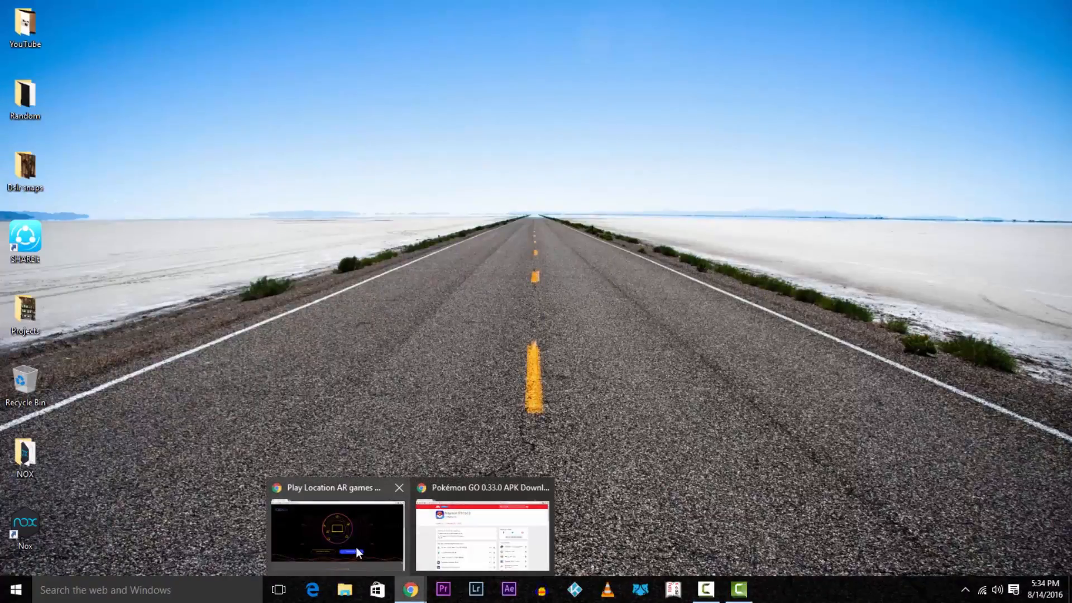
# Step: Download the Pokémon GO 0.33.0 APK from APKMirror, then run nox_setup with Overwrite Install
pyautogui.click(336, 533)
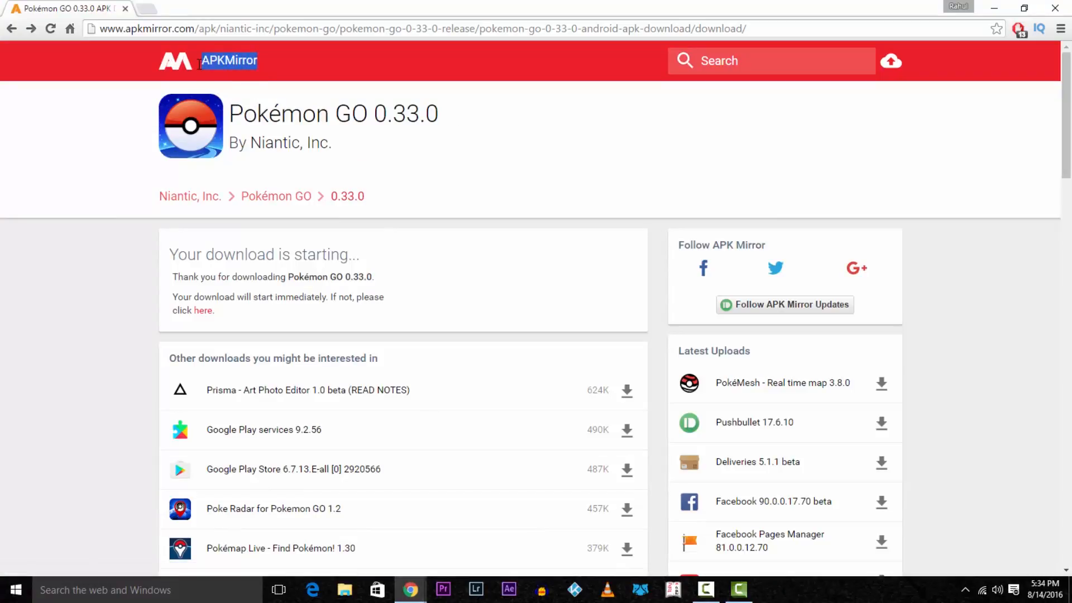
pyautogui.moveTo(212, 78)
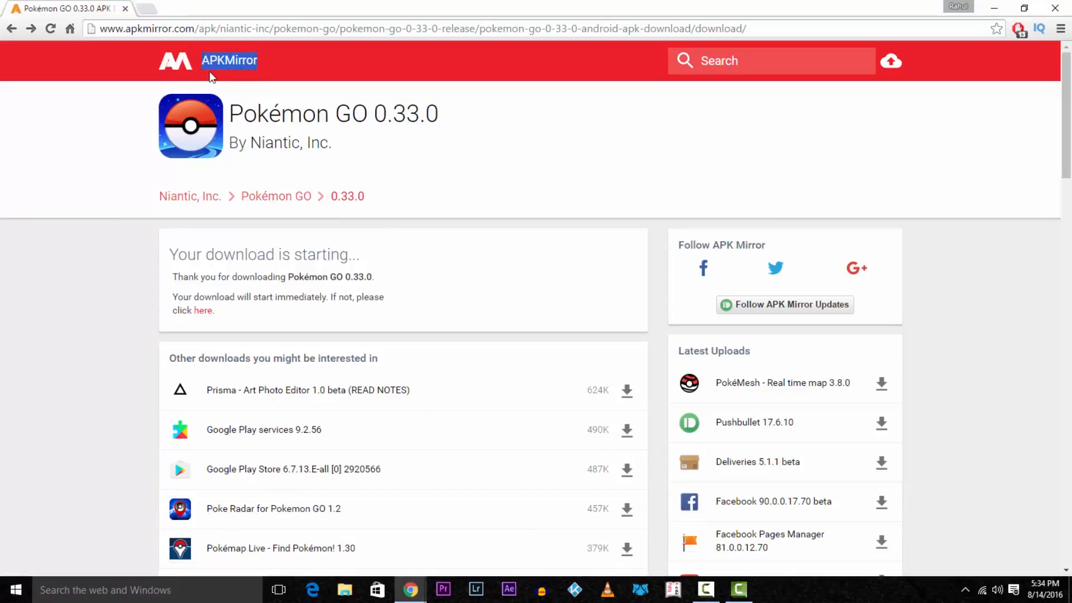
pyautogui.doubleClick(407, 114)
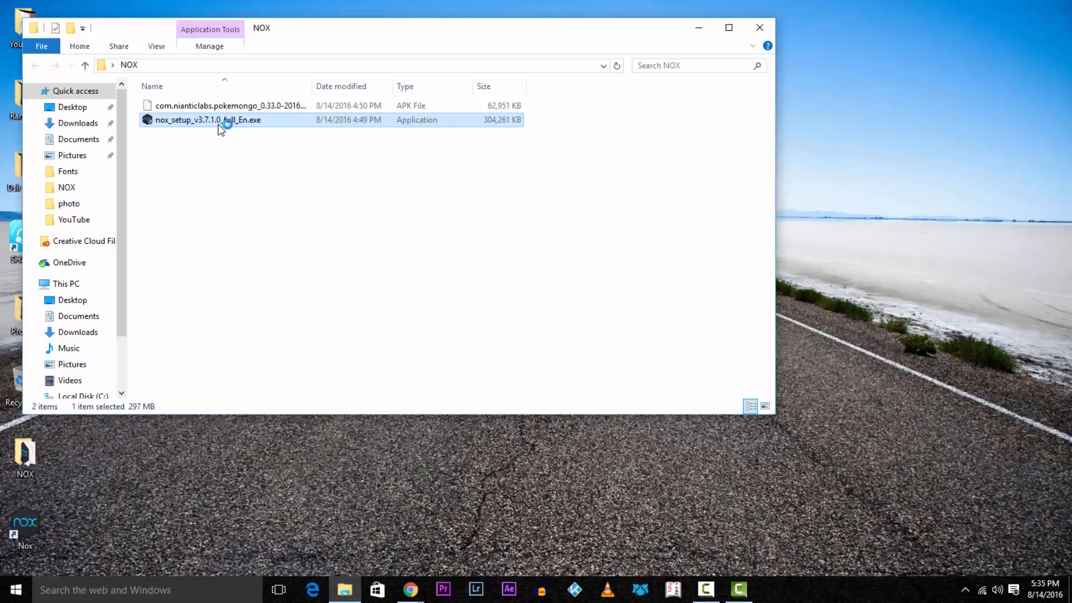
pyautogui.doubleClick(219, 120)
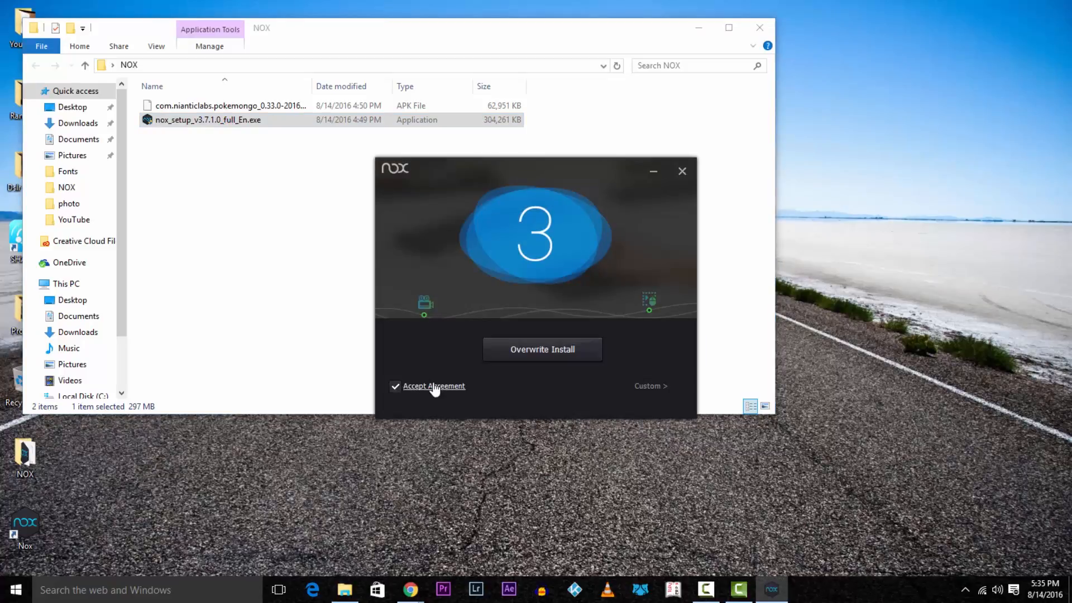
pyautogui.click(542, 349)
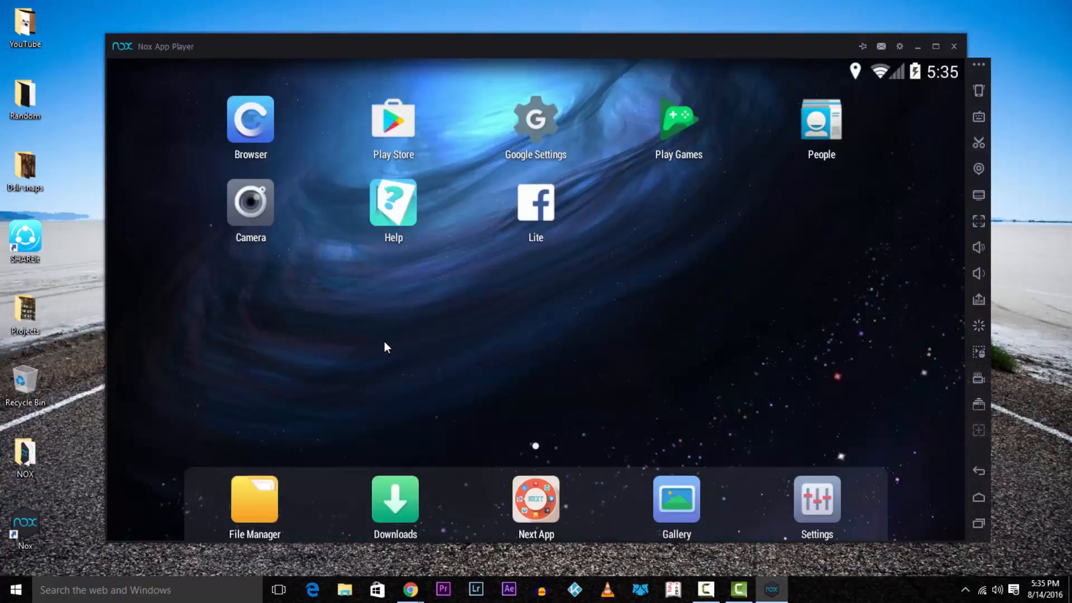
pyautogui.moveTo(566, 289)
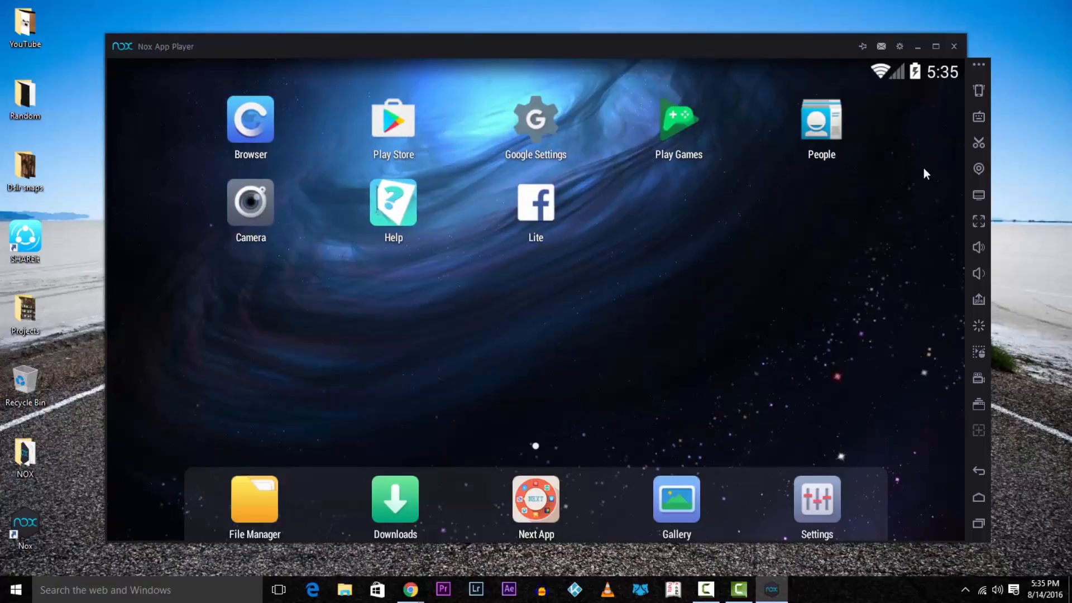
pyautogui.moveTo(978, 299)
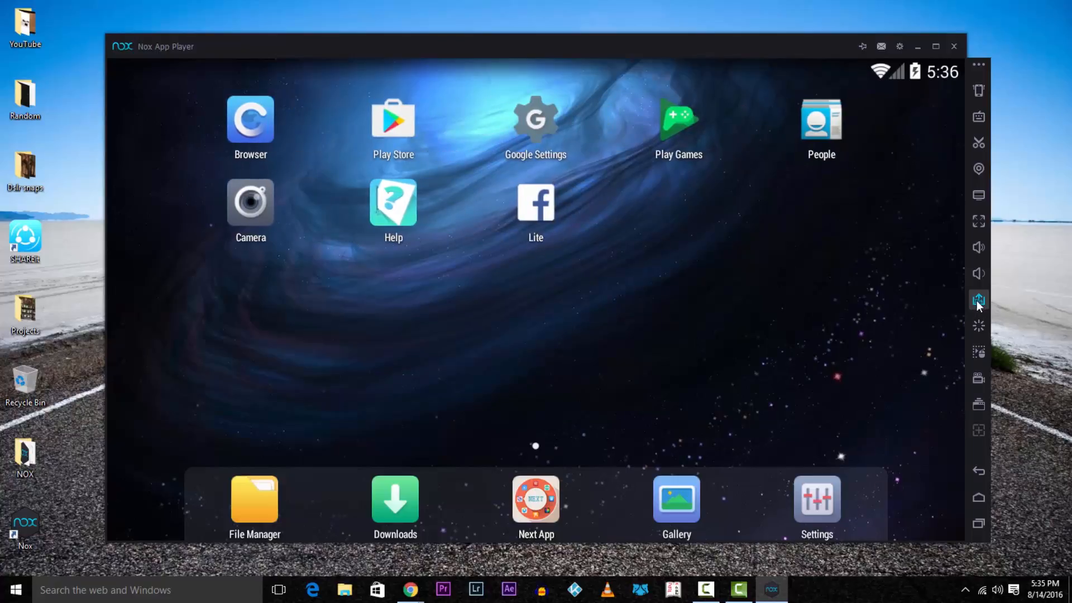
# Step: Add the Pokémon GO .apk from the NOX folder through the sidebar's APK installer
pyautogui.click(979, 300)
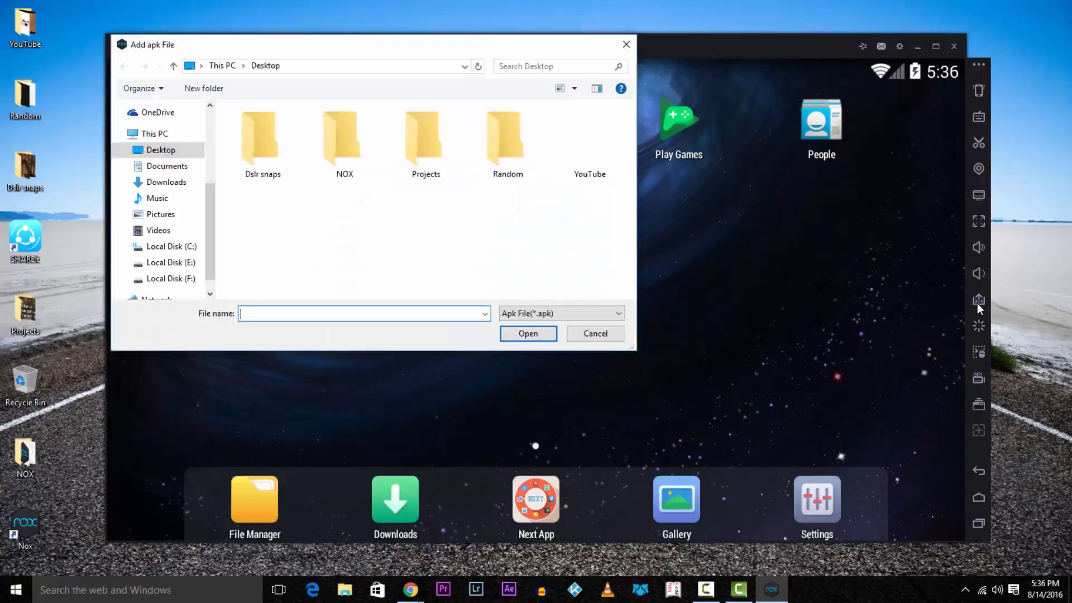
pyautogui.doubleClick(340, 137)
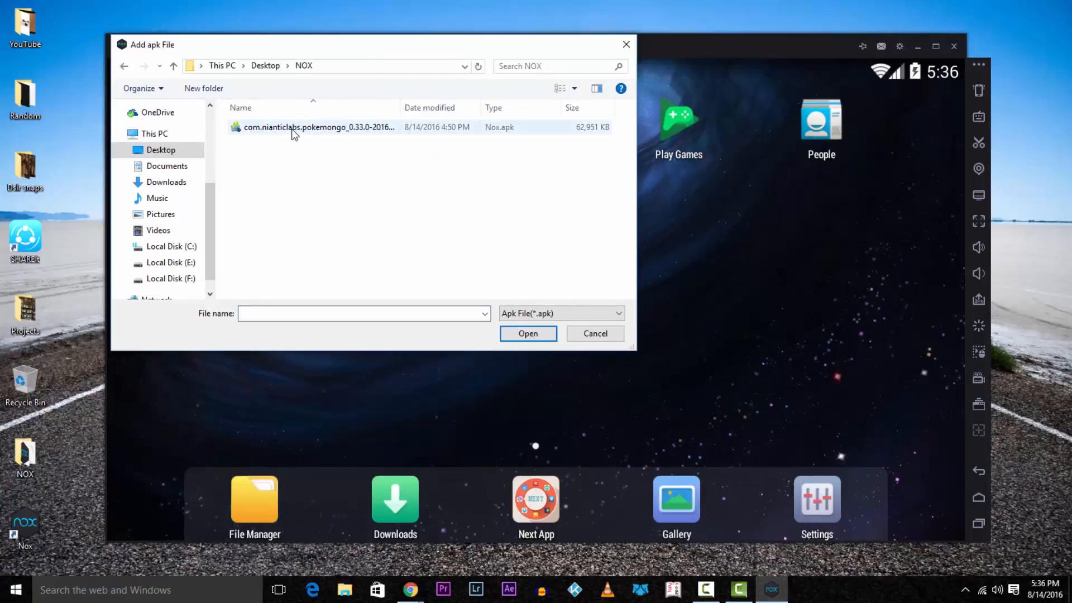
pyautogui.doubleClick(318, 127)
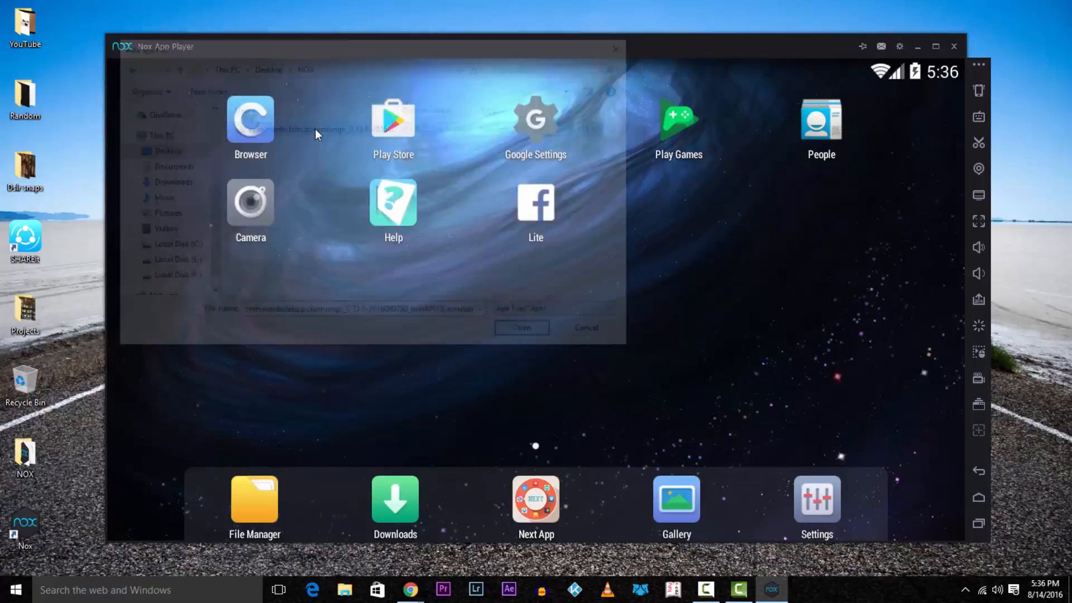
pyautogui.click(521, 327)
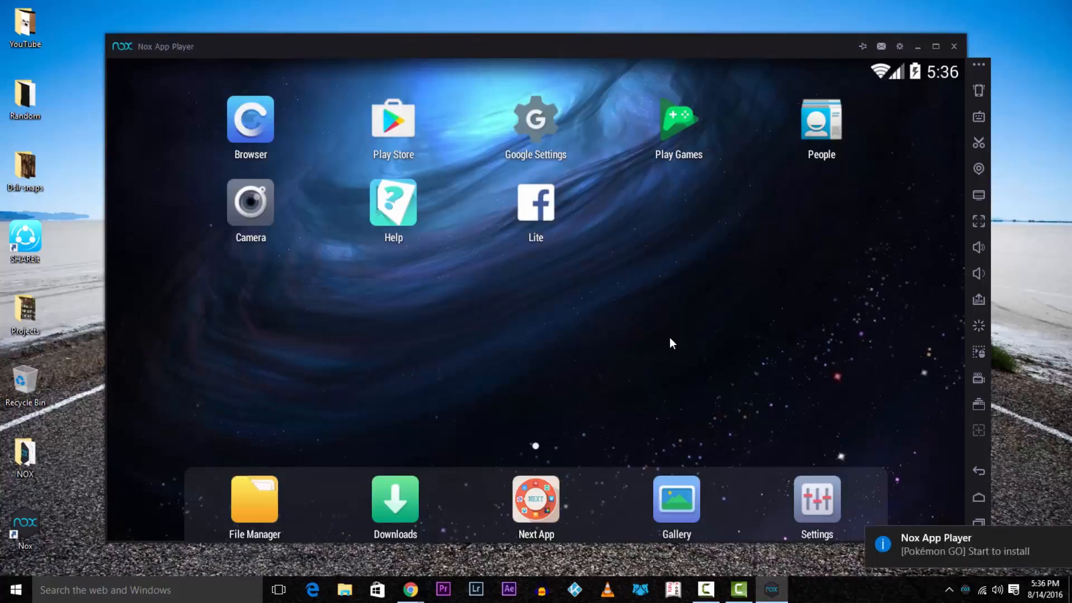
pyautogui.moveTo(791, 409)
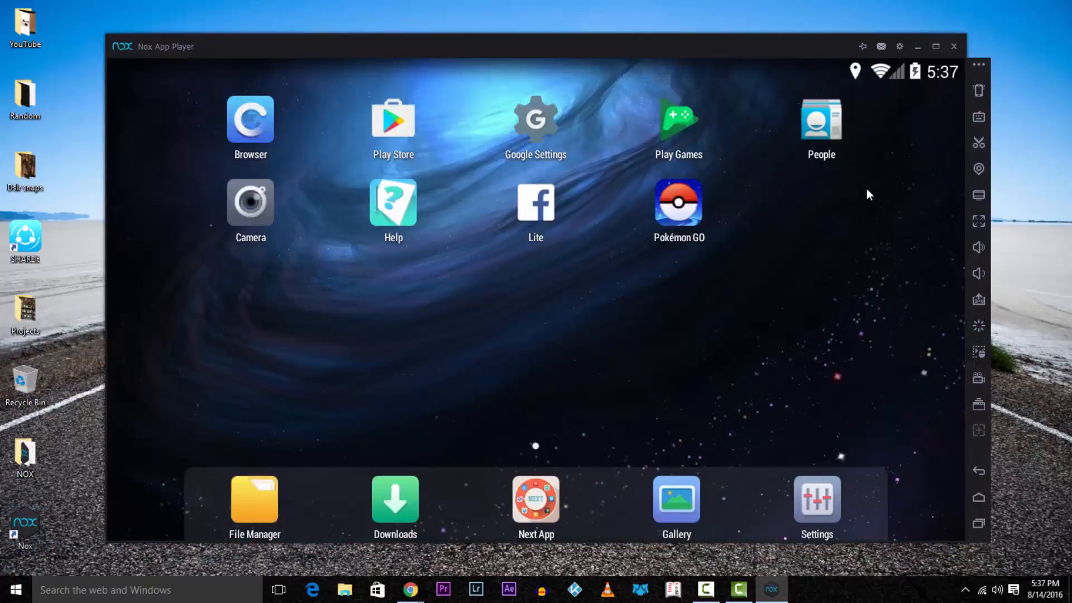
pyautogui.moveTo(979, 167)
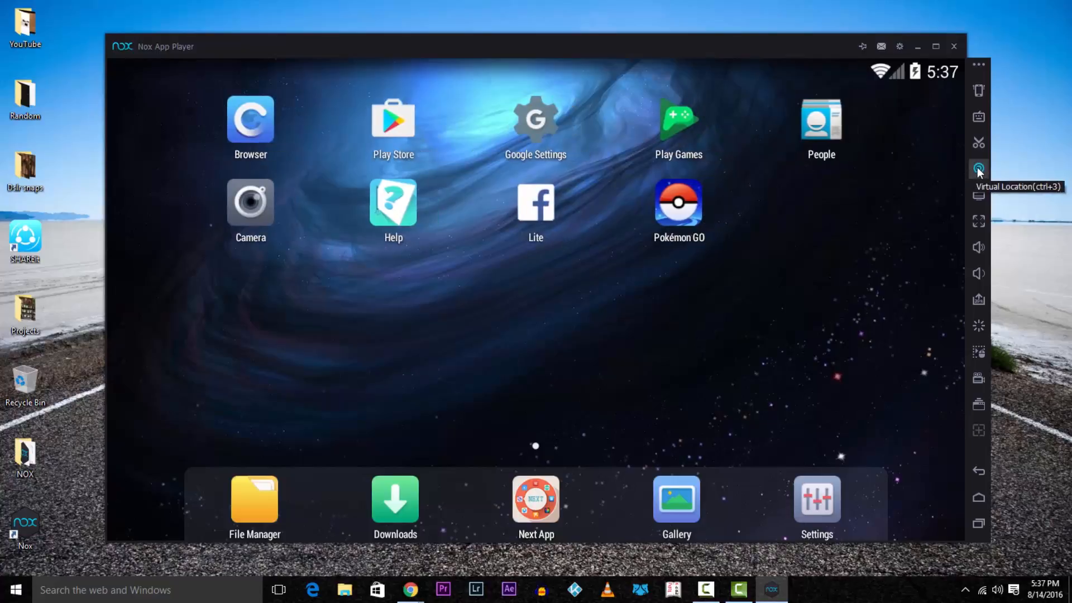
# Step: Look up Sydney, NSW in the Virtual Location map's Geocode search
pyautogui.click(978, 169)
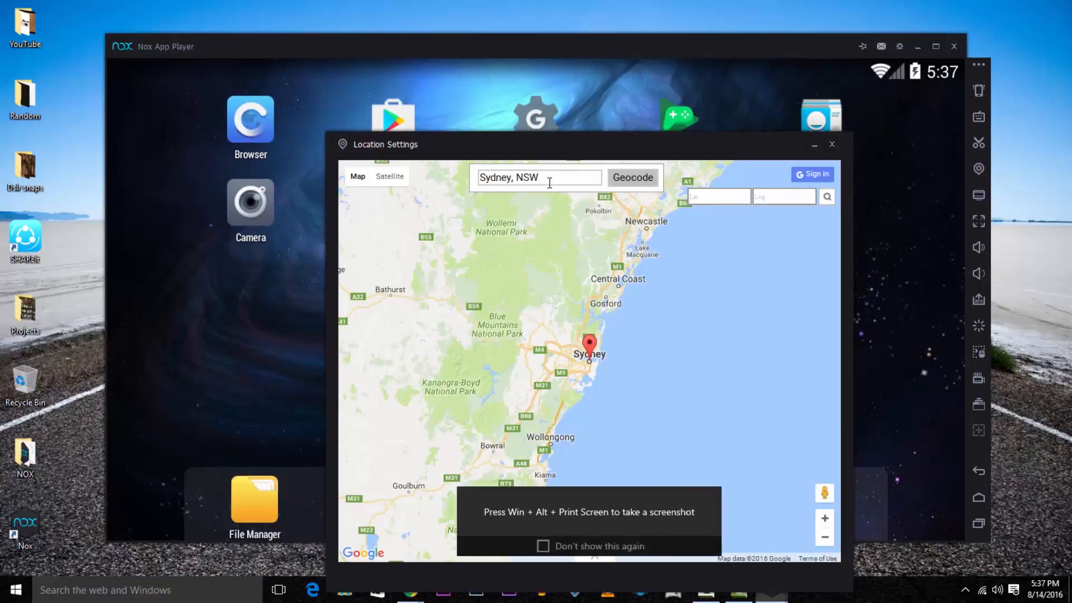
pyautogui.click(633, 177)
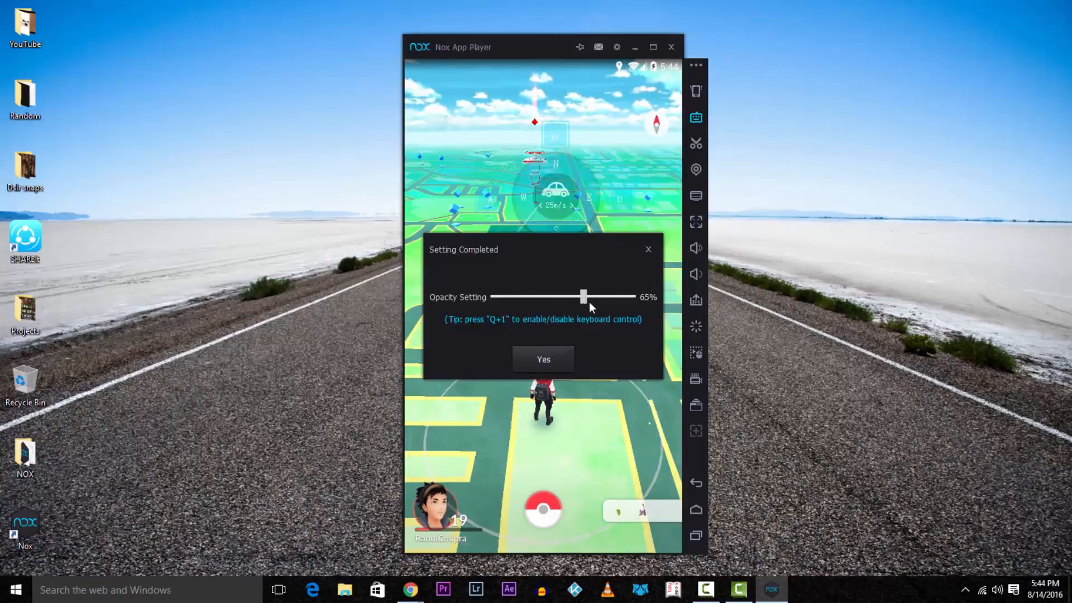
# Step: Confirm the overlay opacity, enter a wild Pidgey encounter with AR off, then run back to the map
pyautogui.click(543, 360)
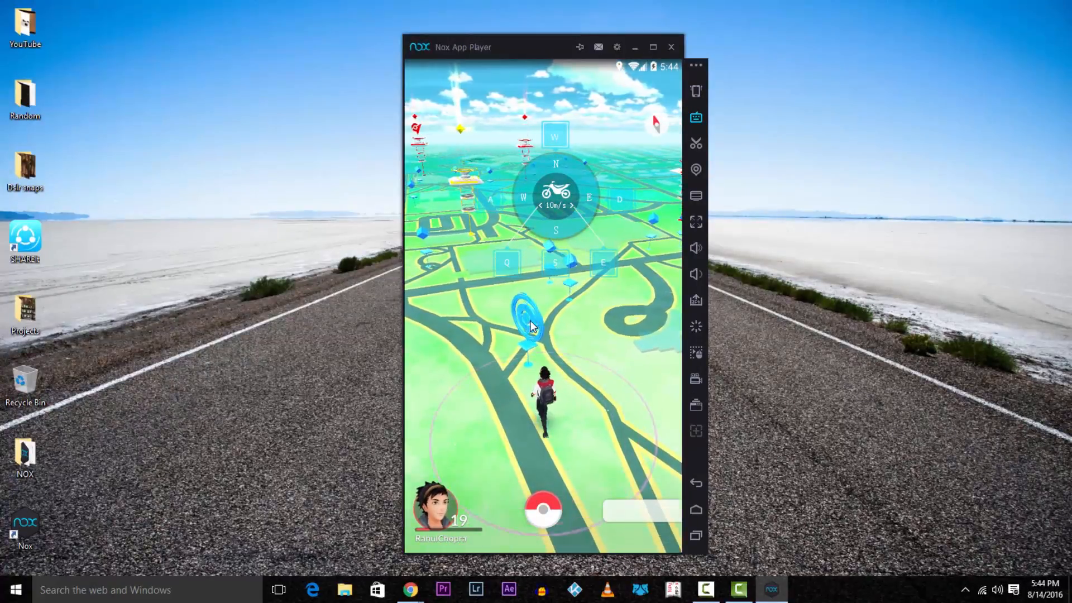
pyautogui.click(523, 321)
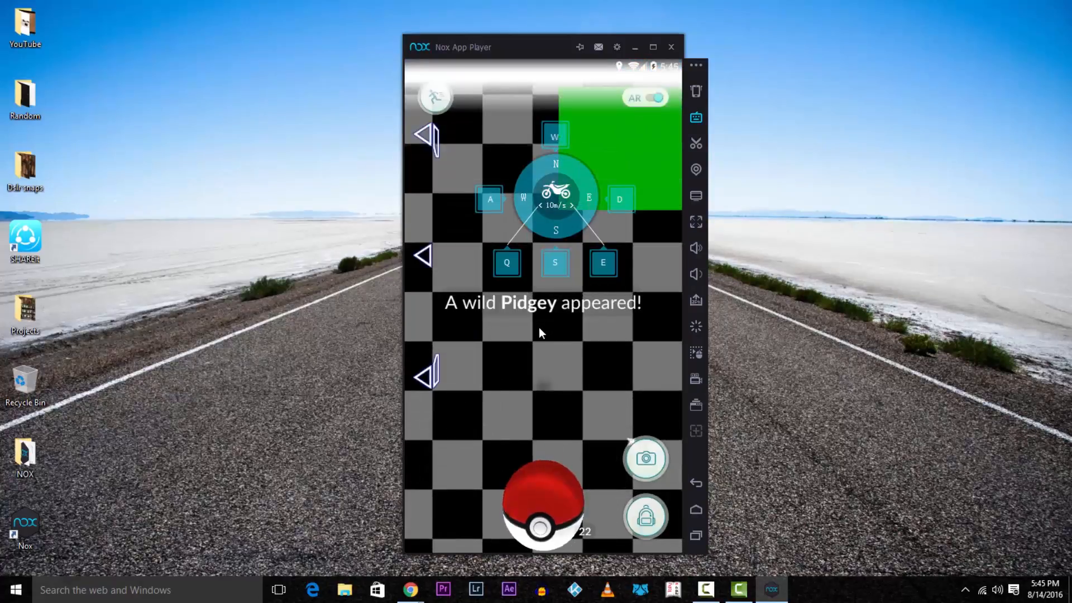
pyautogui.click(655, 98)
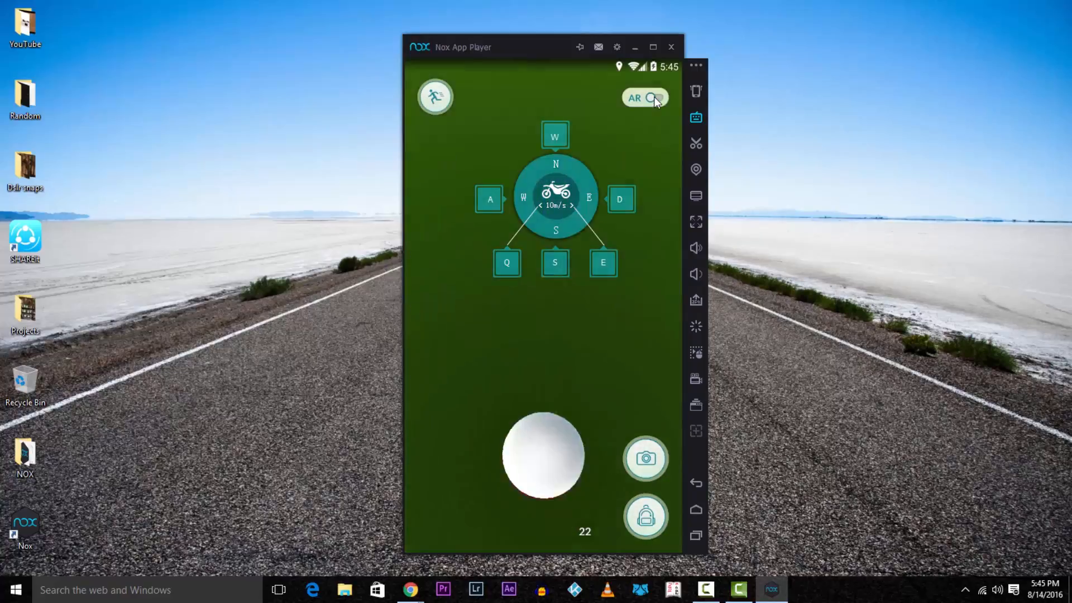
pyautogui.click(656, 97)
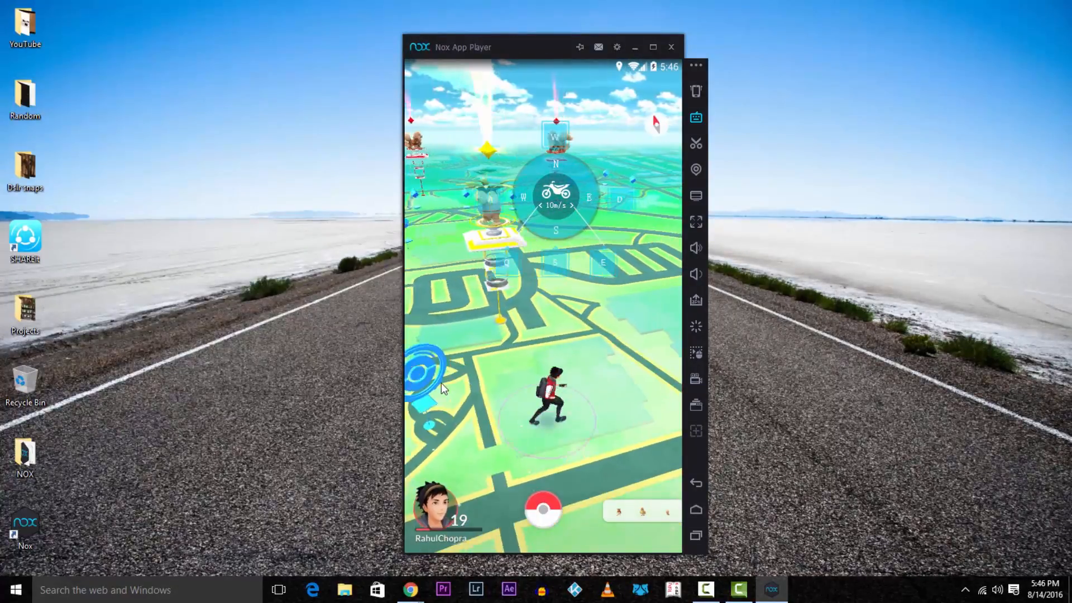
pyautogui.click(422, 373)
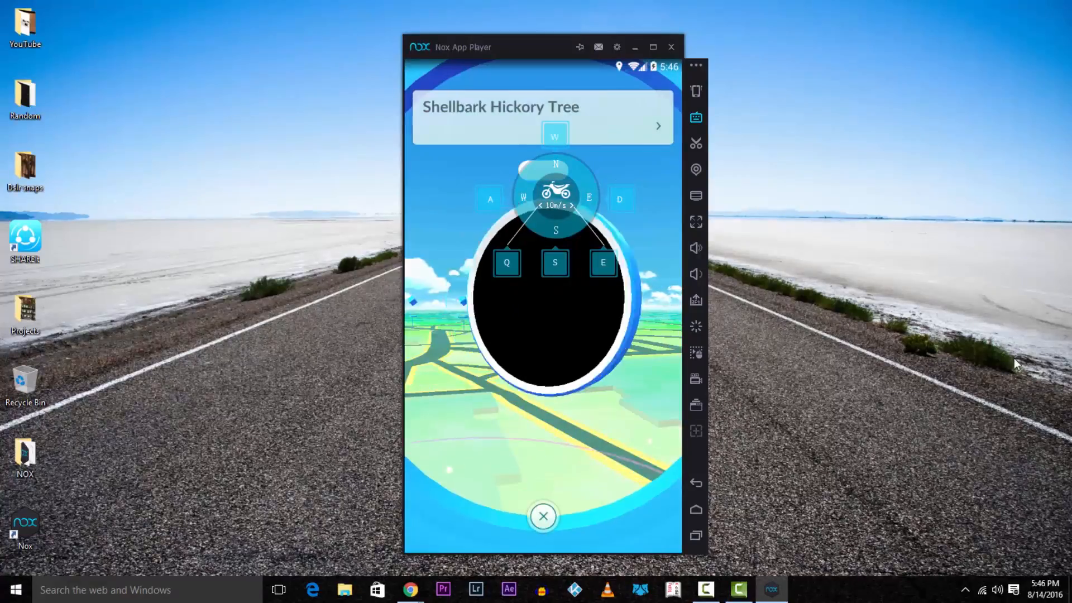
pyautogui.click(543, 516)
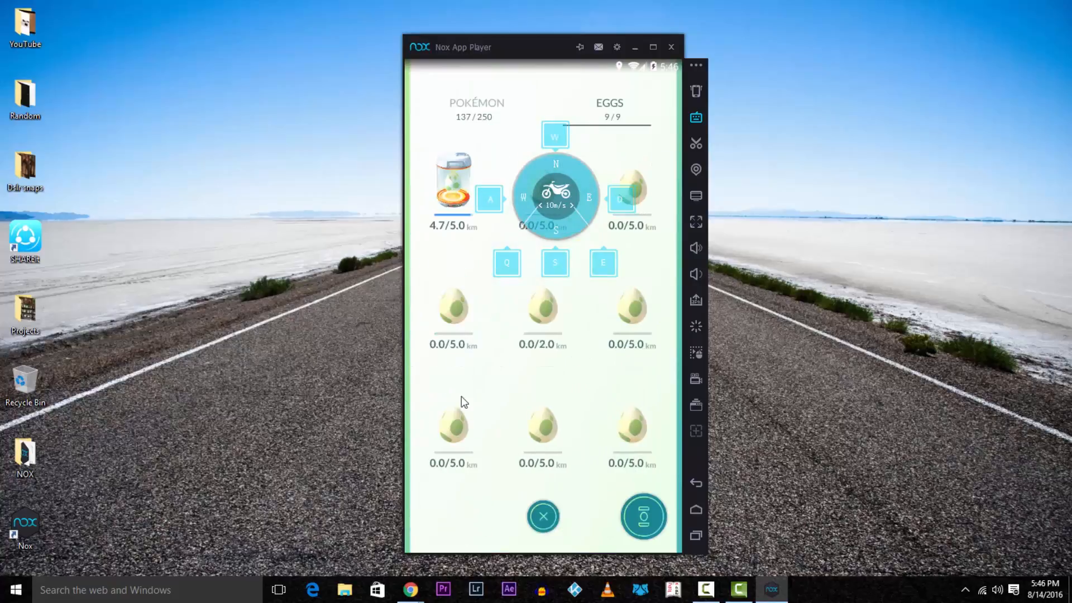
pyautogui.click(543, 516)
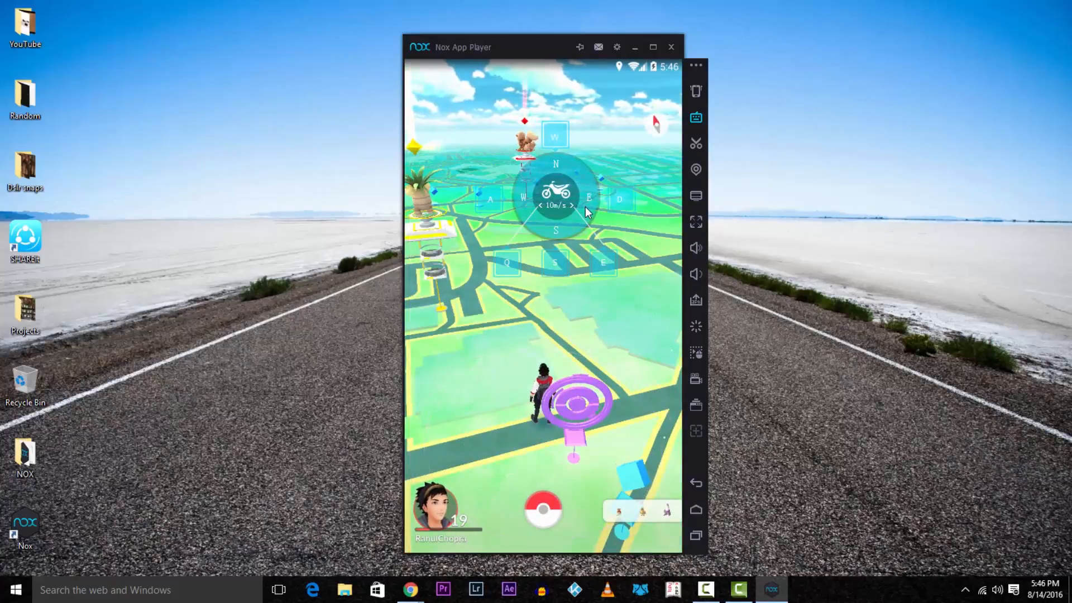